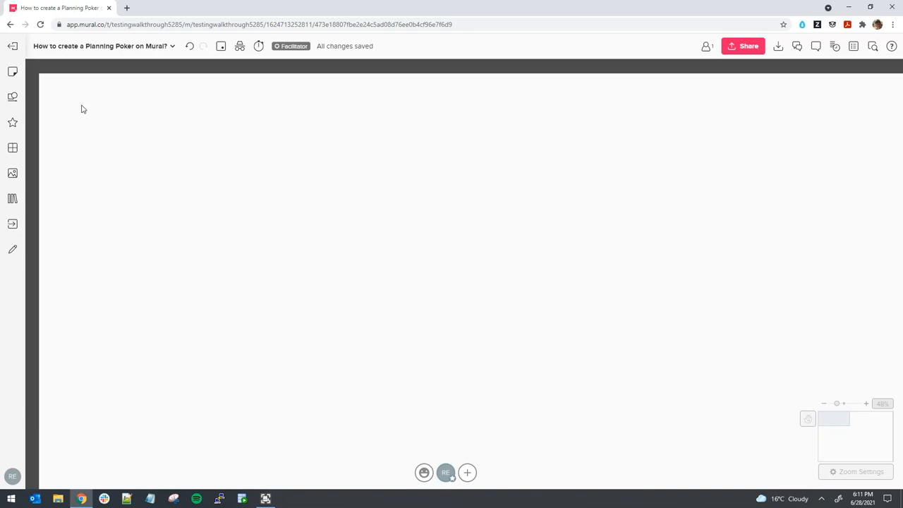
mouse_move(84, 113)
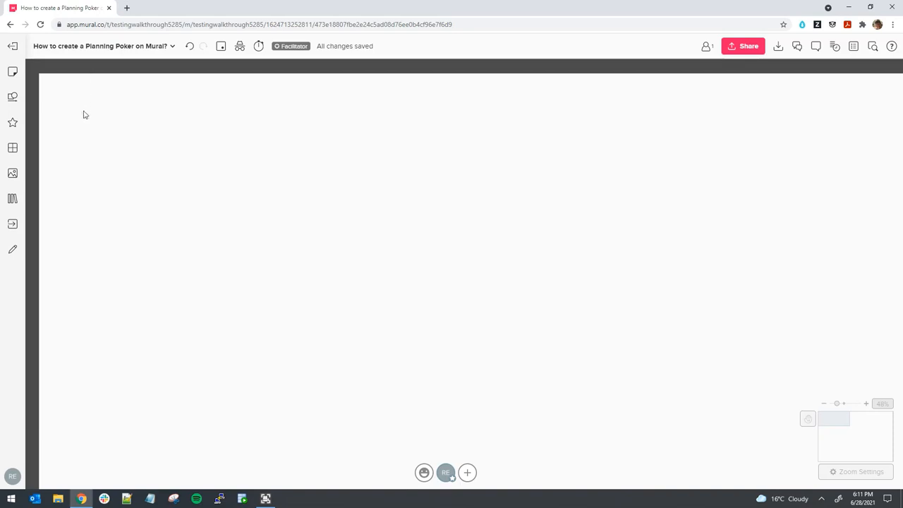
mouse_move(99, 118)
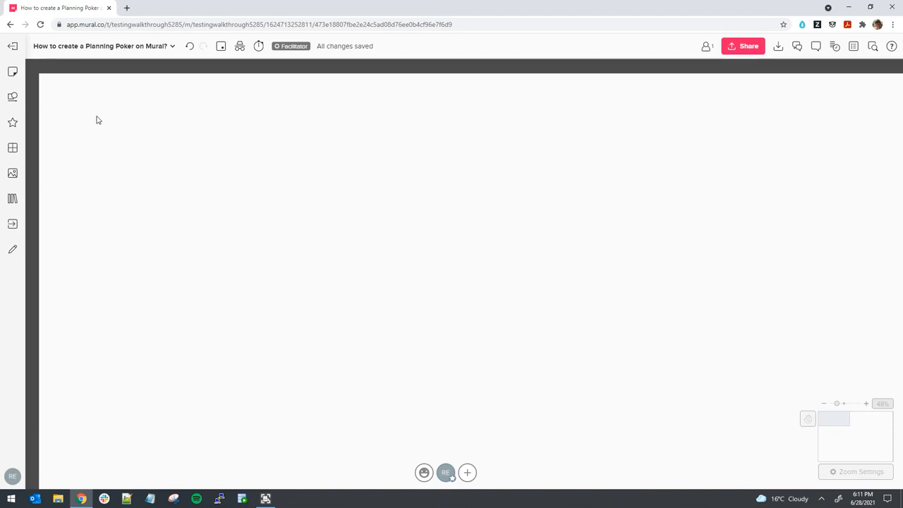
mouse_move(104, 124)
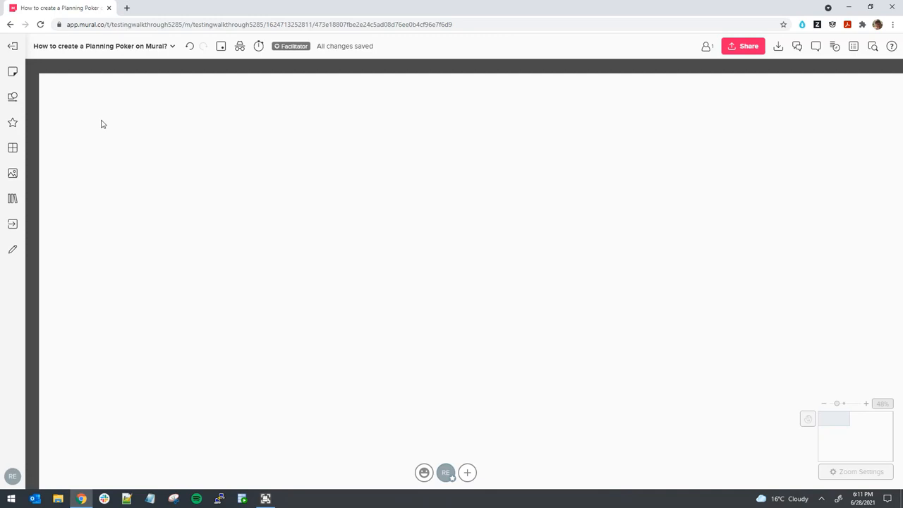
Step: Add a new empty area to the top-left of the board from the canvas context menu
right_click(102, 124)
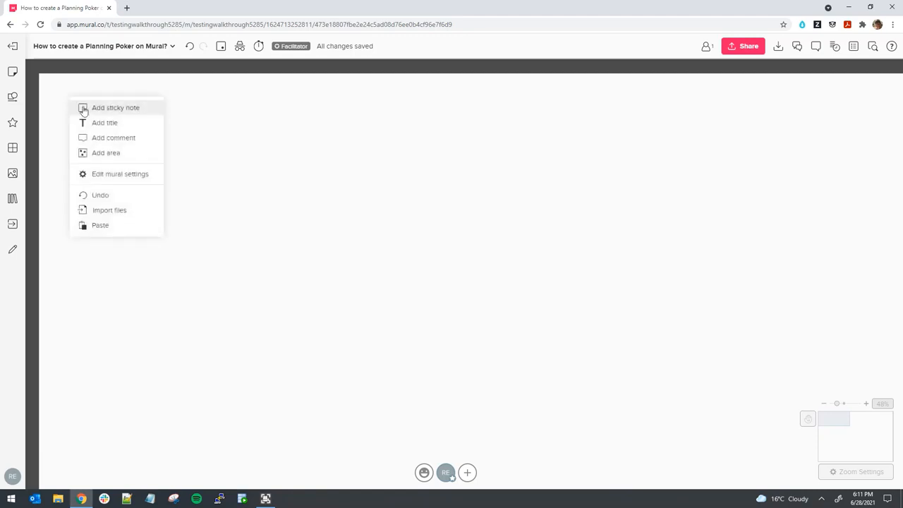
left_click(106, 152)
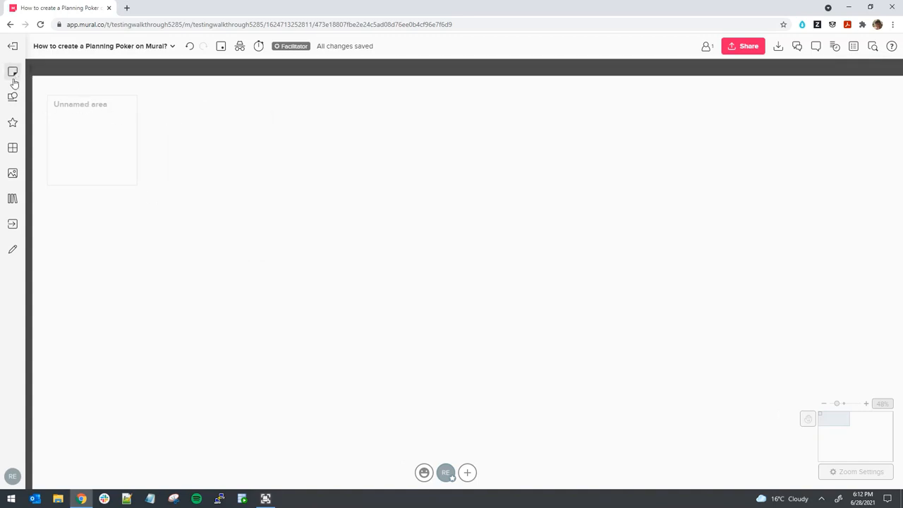
left_click(12, 71)
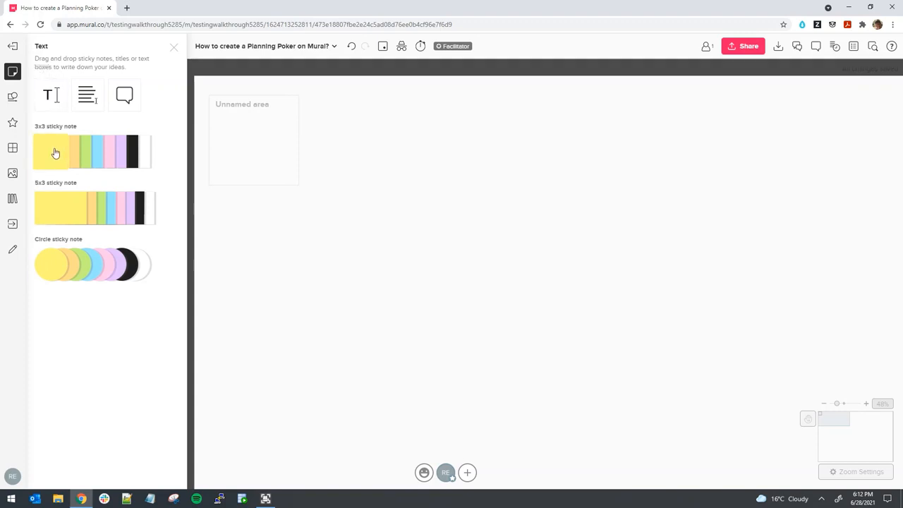
left_click_drag(49, 152, 252, 141)
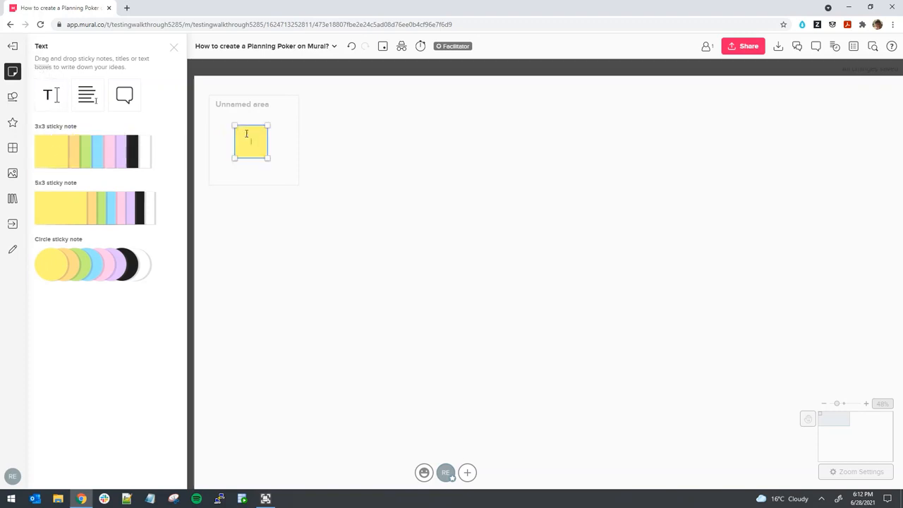
left_click(175, 48)
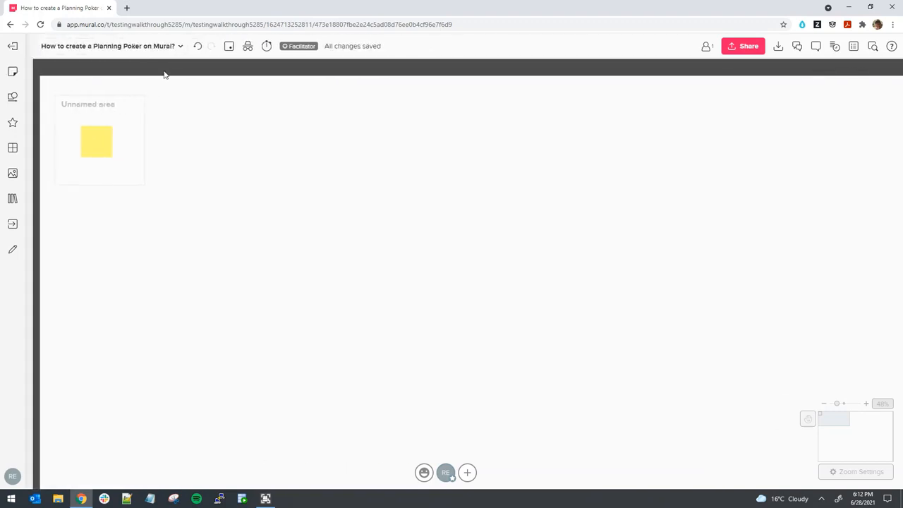
left_click(96, 141)
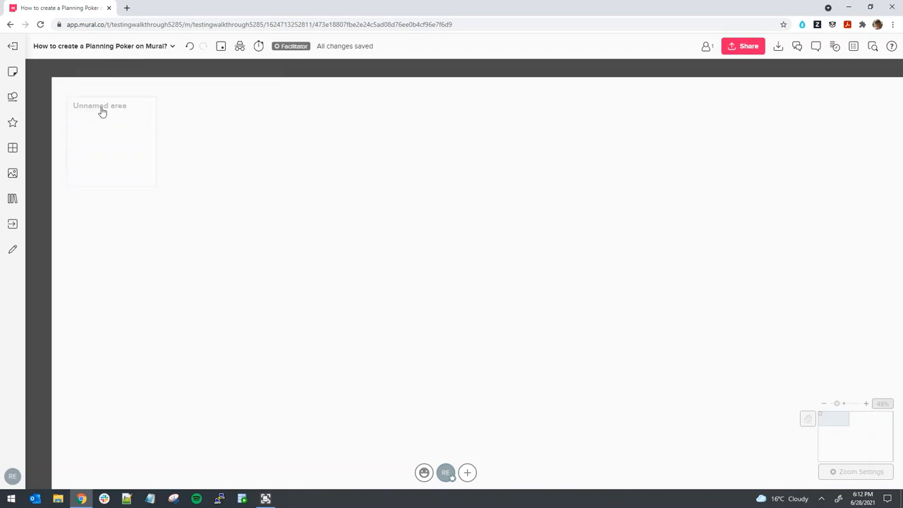
Step: Title the four areas John, Pamela, Nick and Mike and select them all together
left_click(102, 113)
type("P")
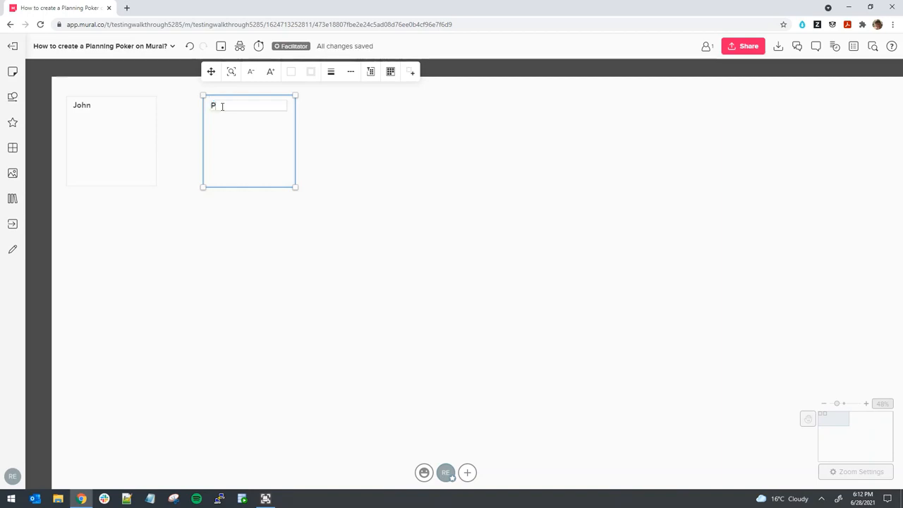
type("amela")
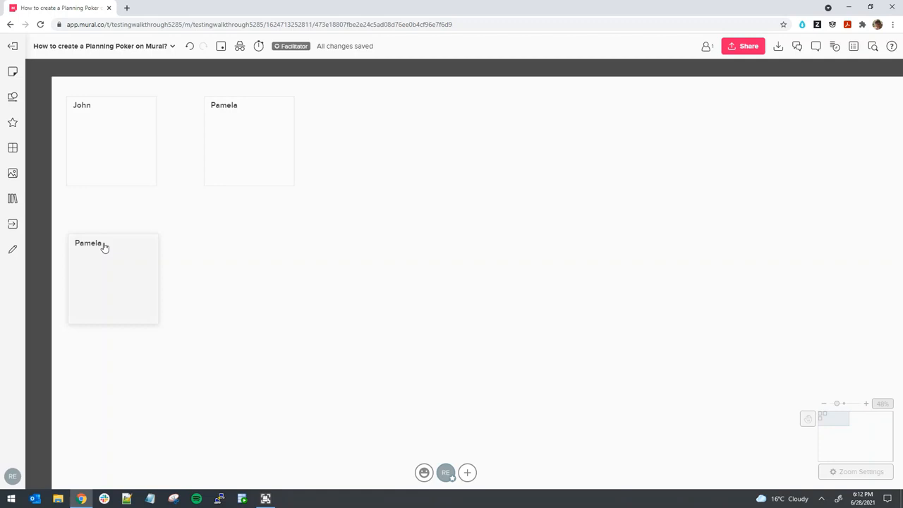
double_click(87, 243)
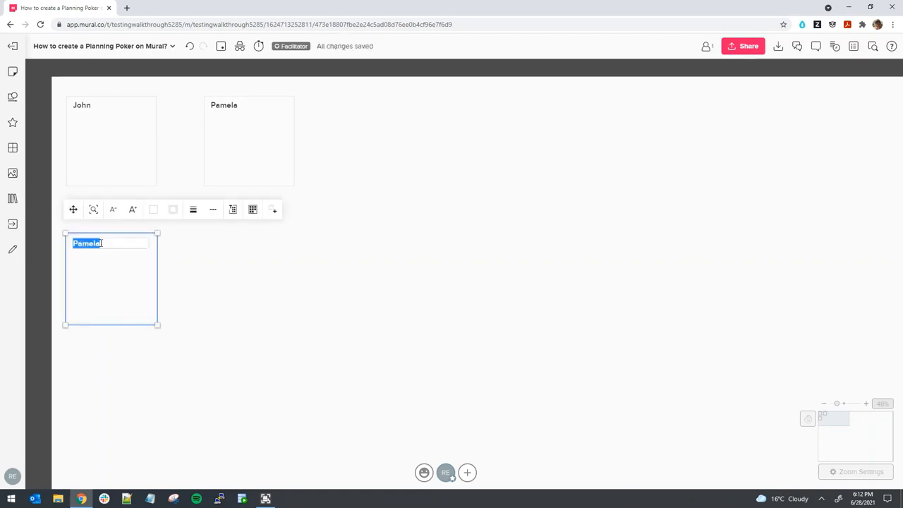
type("Nick")
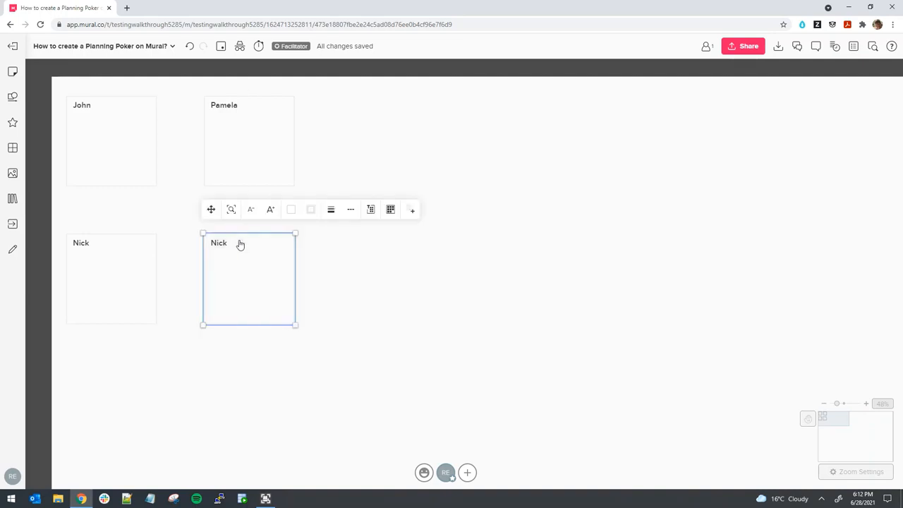
double_click(219, 243)
type("Mike")
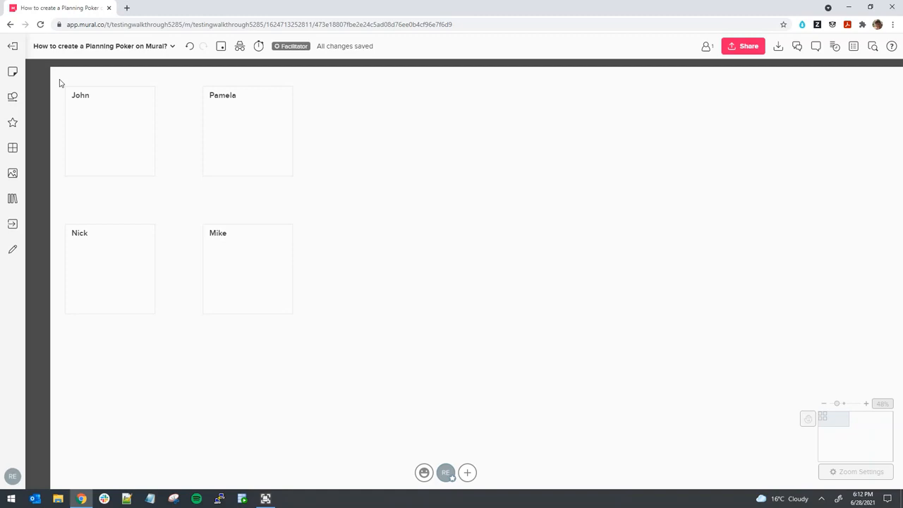
left_click_drag(59, 84, 305, 309)
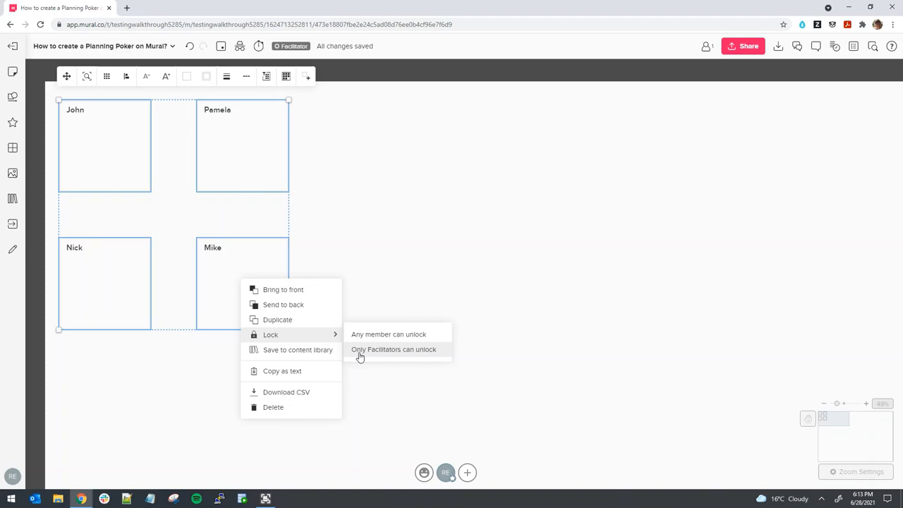
mouse_move(367, 356)
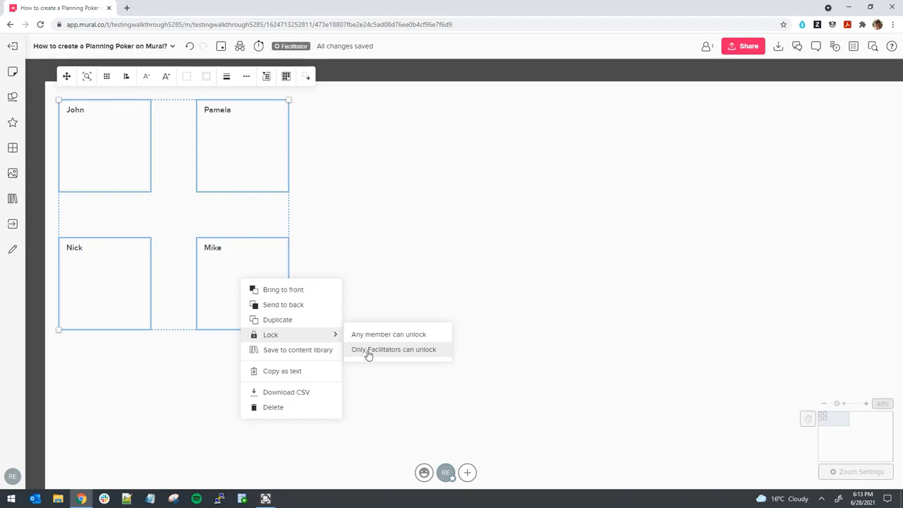
Step: Lock the selected areas with the 'Only Facilitators can unlock' option
left_click(394, 350)
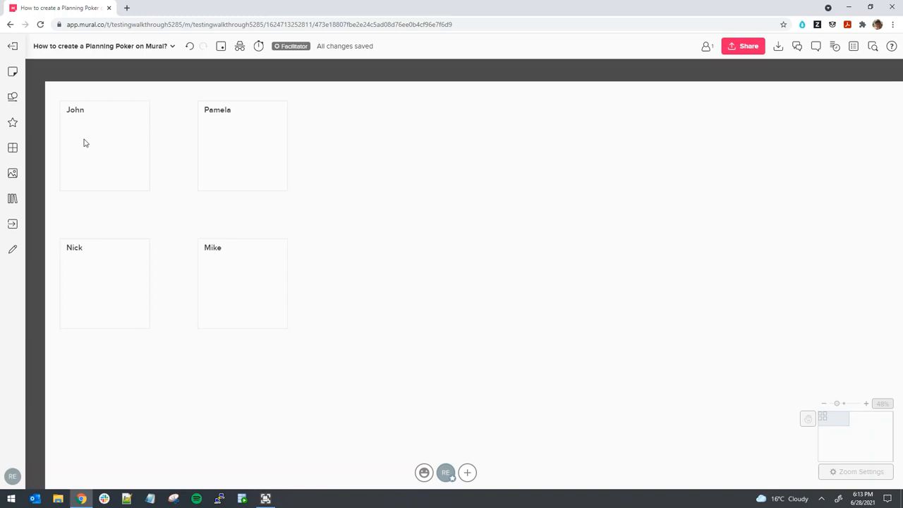
mouse_move(96, 138)
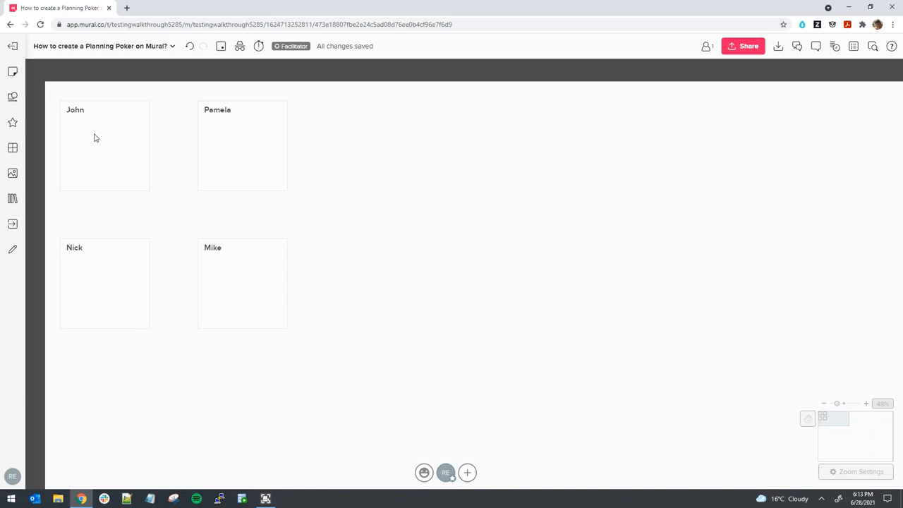
mouse_move(102, 133)
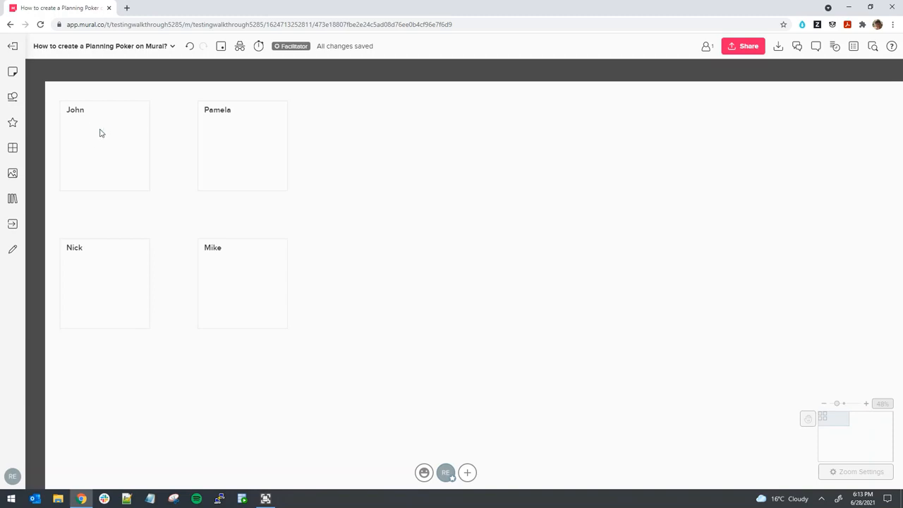
right_click(102, 133)
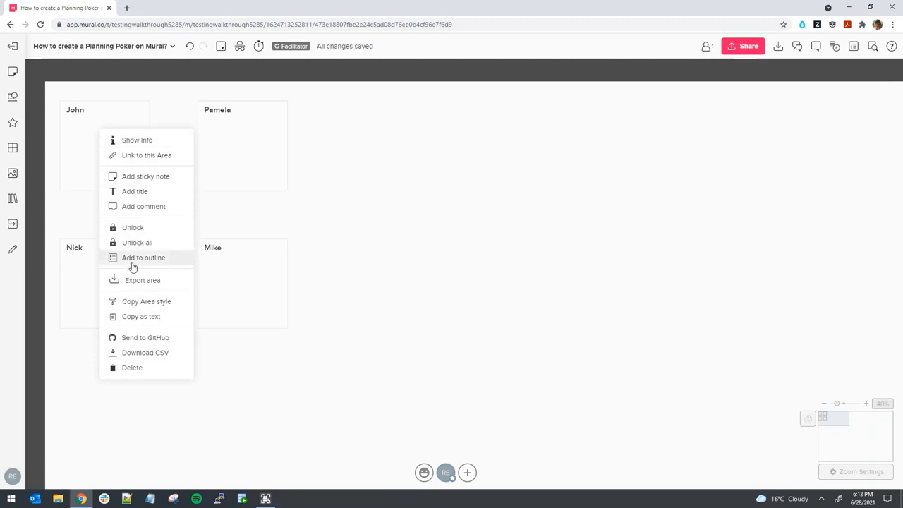
mouse_move(130, 265)
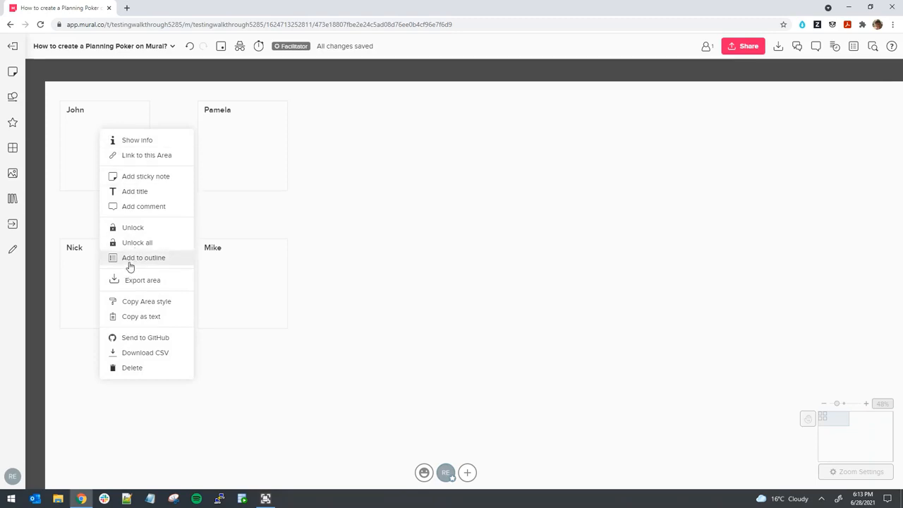
Step: Add the John, Pamela and Nick areas to the board outline
left_click(144, 257)
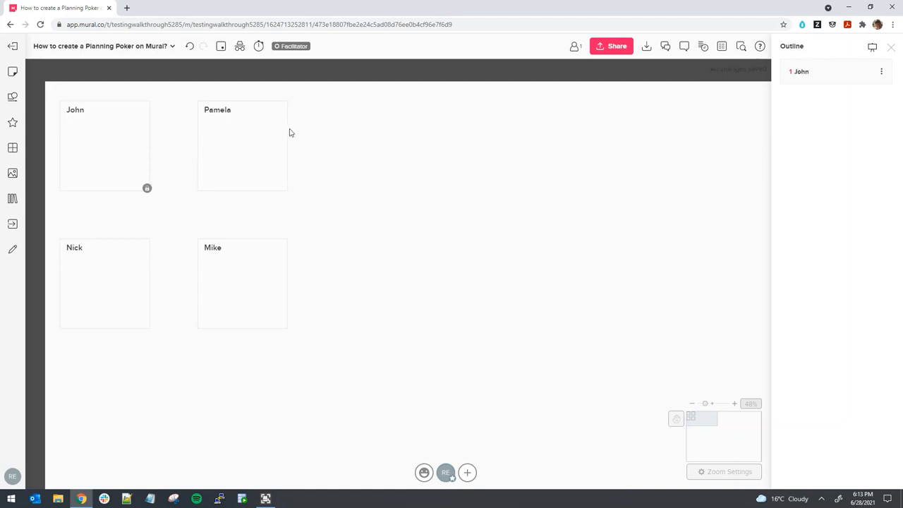
mouse_move(135, 136)
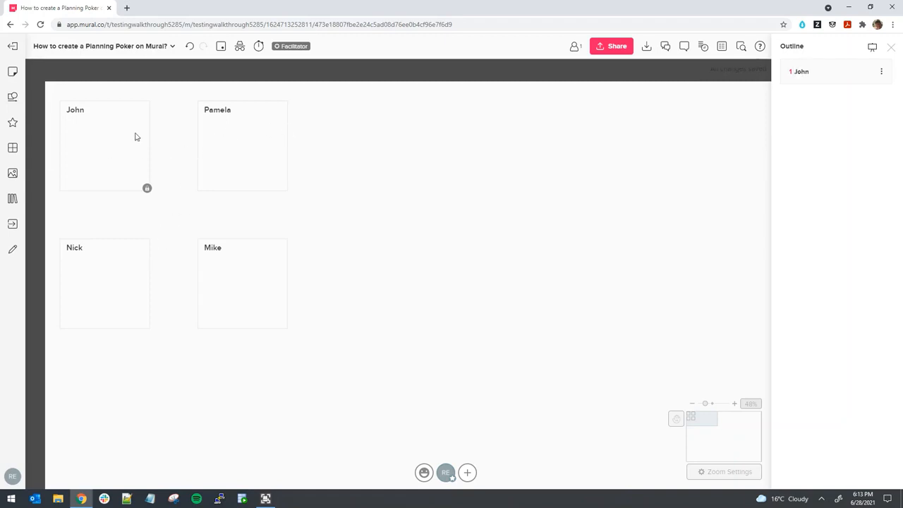
mouse_move(234, 139)
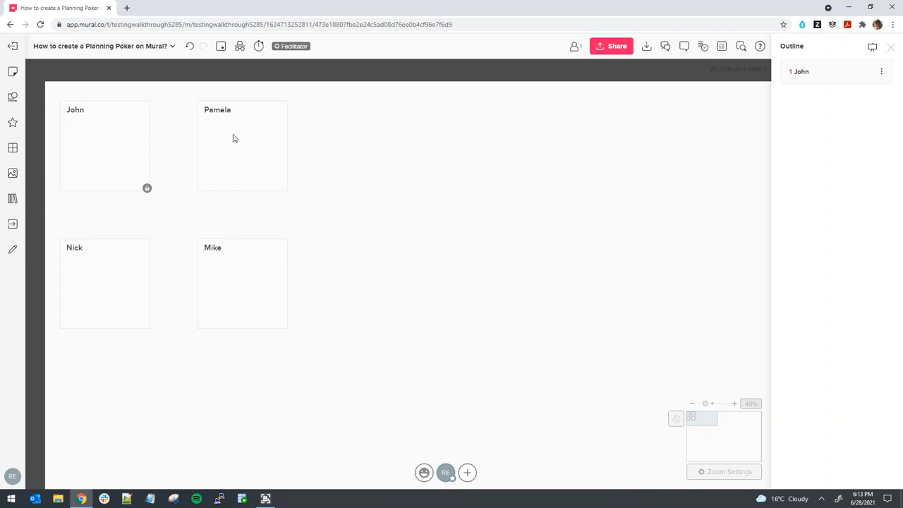
right_click(234, 138)
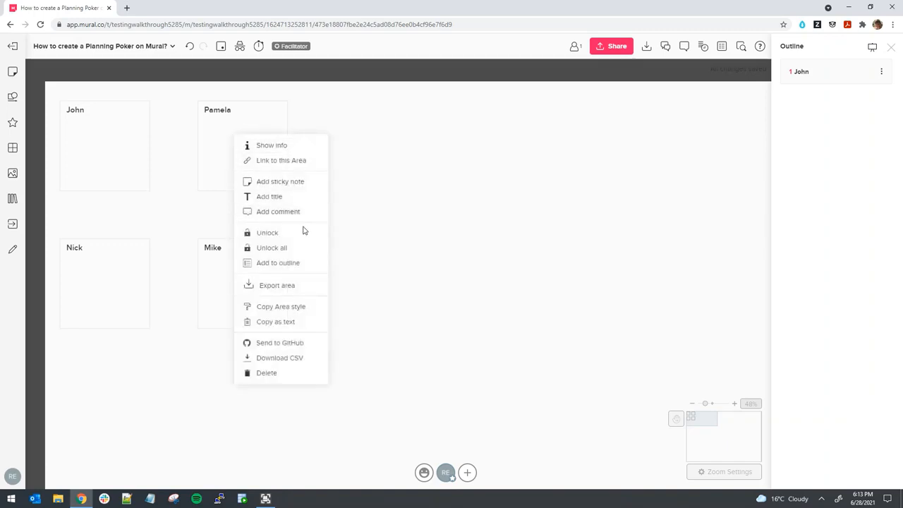
left_click(278, 263)
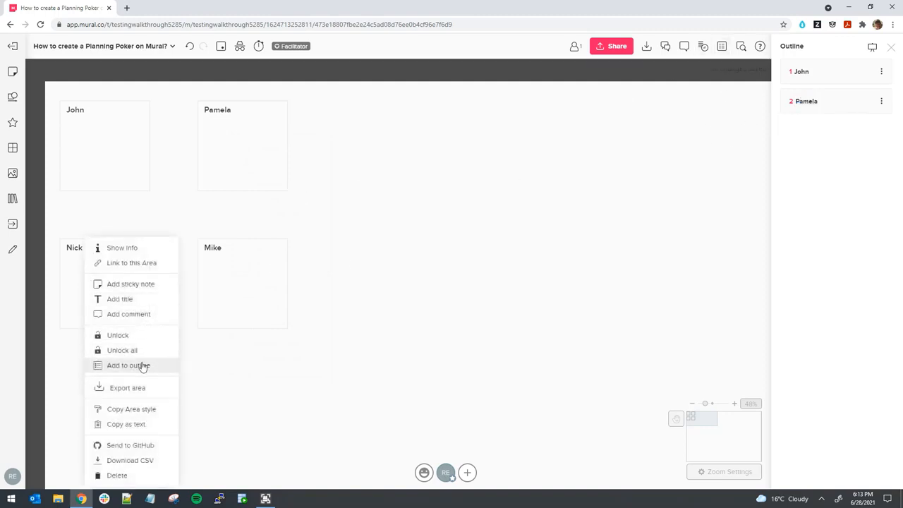
left_click(127, 364)
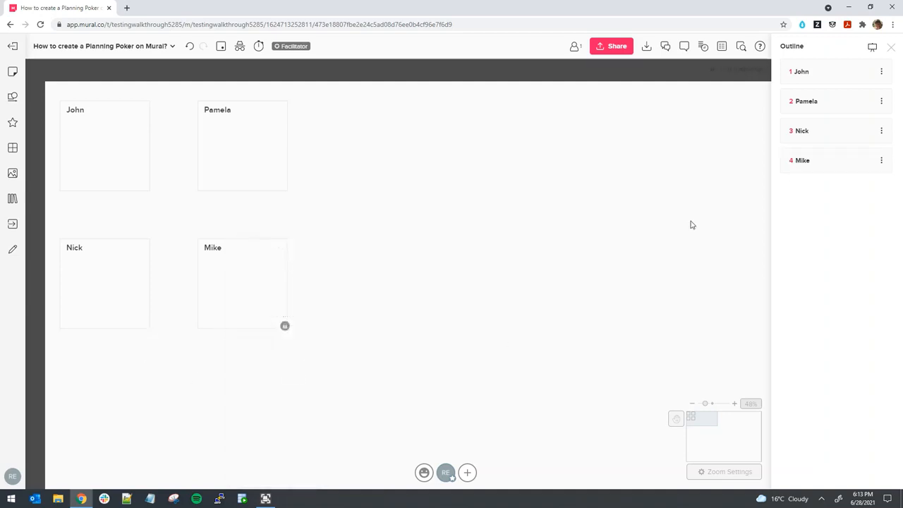
mouse_move(632, 192)
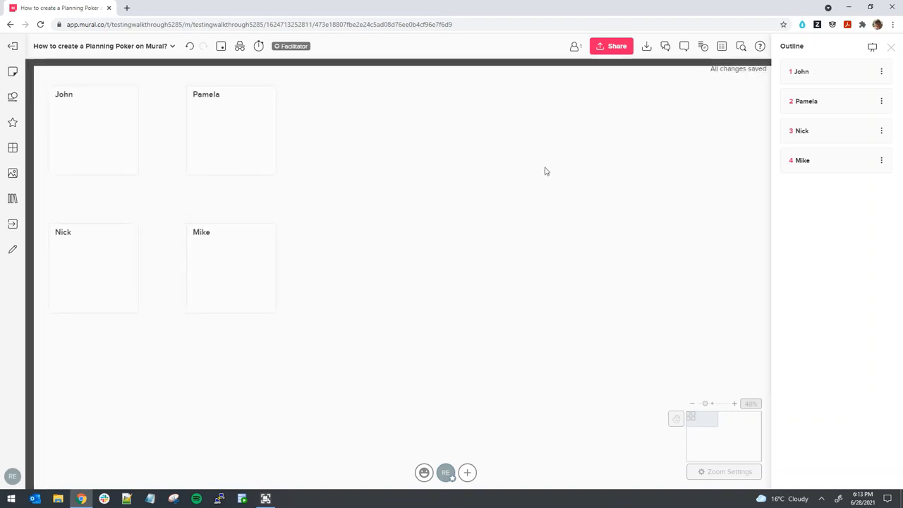
mouse_move(821, 76)
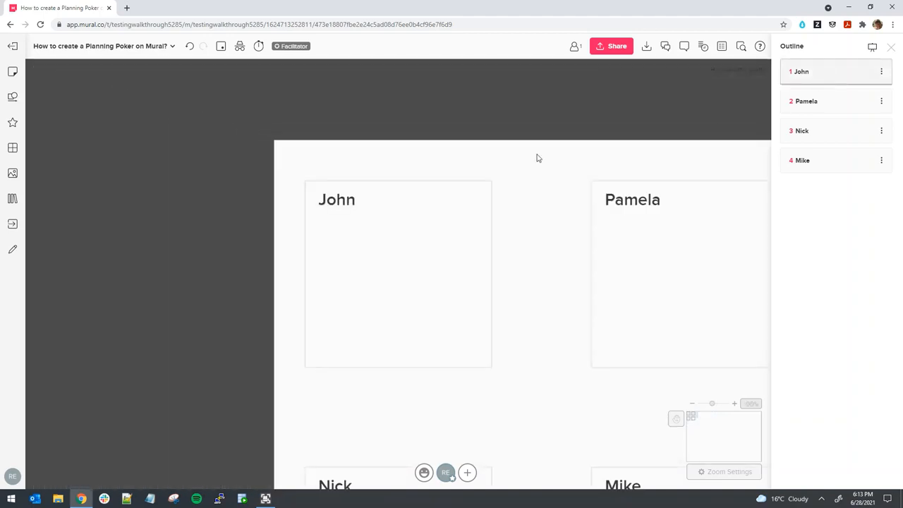
mouse_move(560, 257)
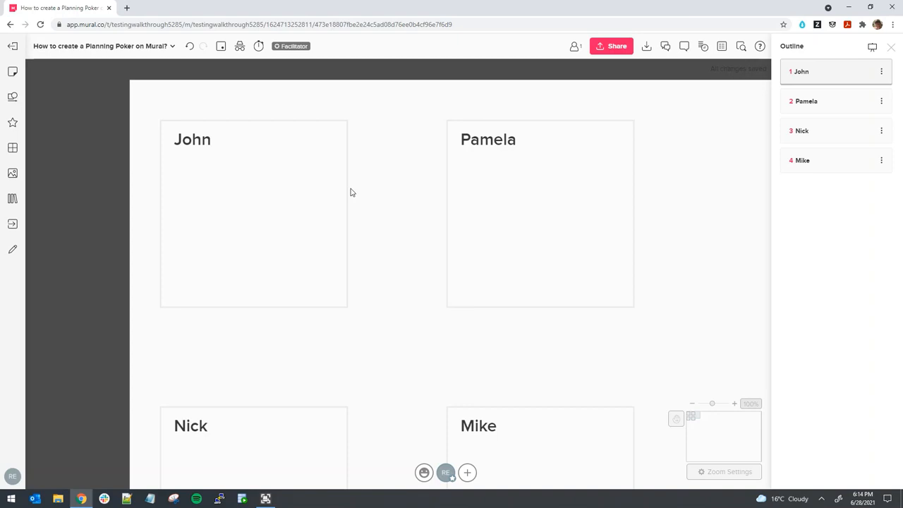
mouse_move(335, 168)
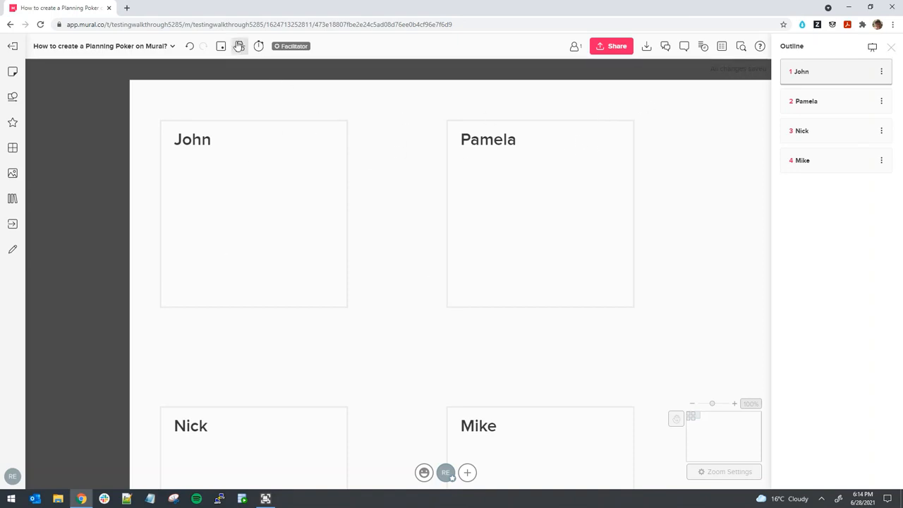
mouse_move(240, 45)
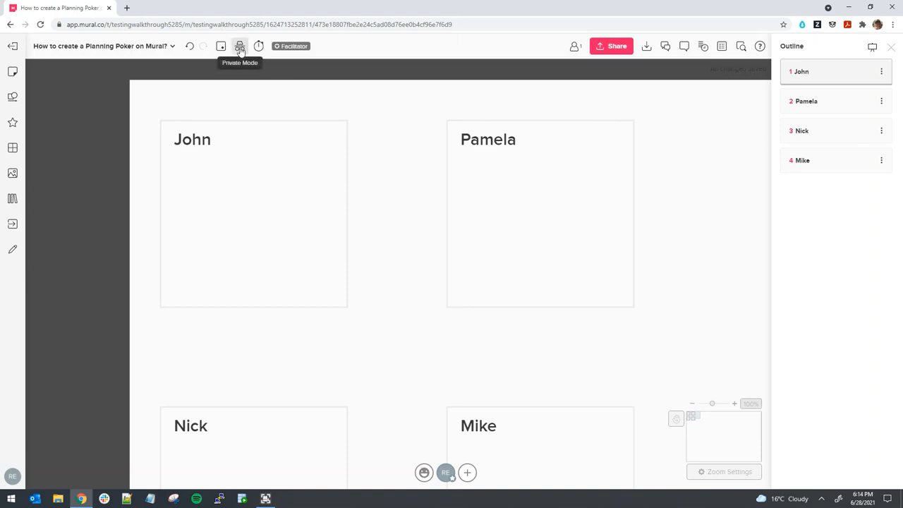
Step: Start private mode with 'Yes, show authors' kept selected
left_click(239, 46)
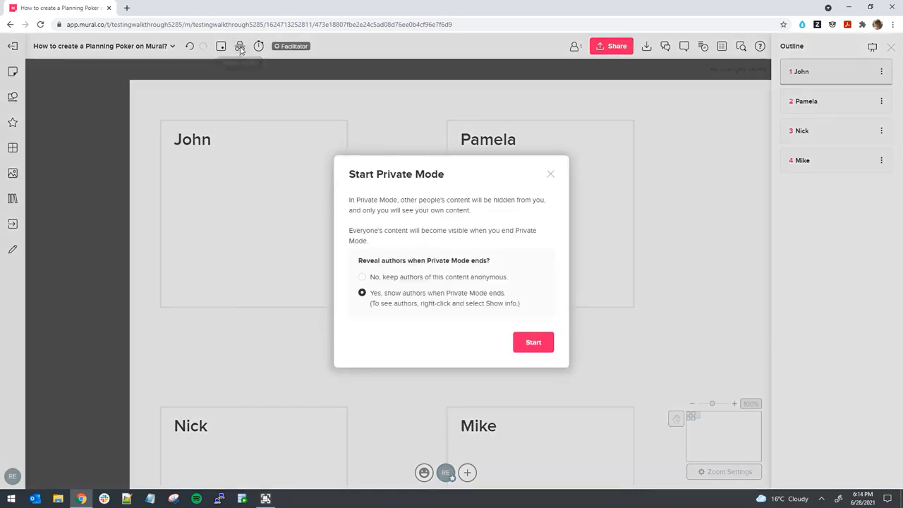
mouse_move(366, 203)
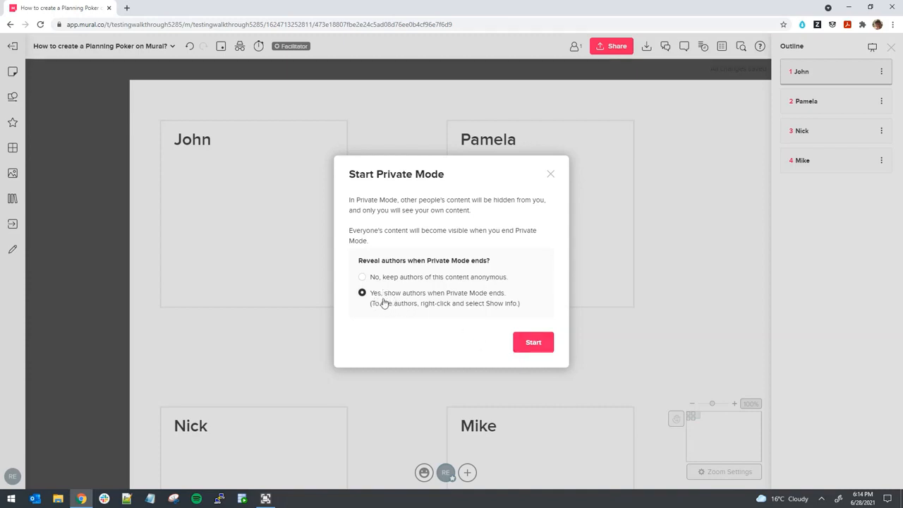
mouse_move(497, 302)
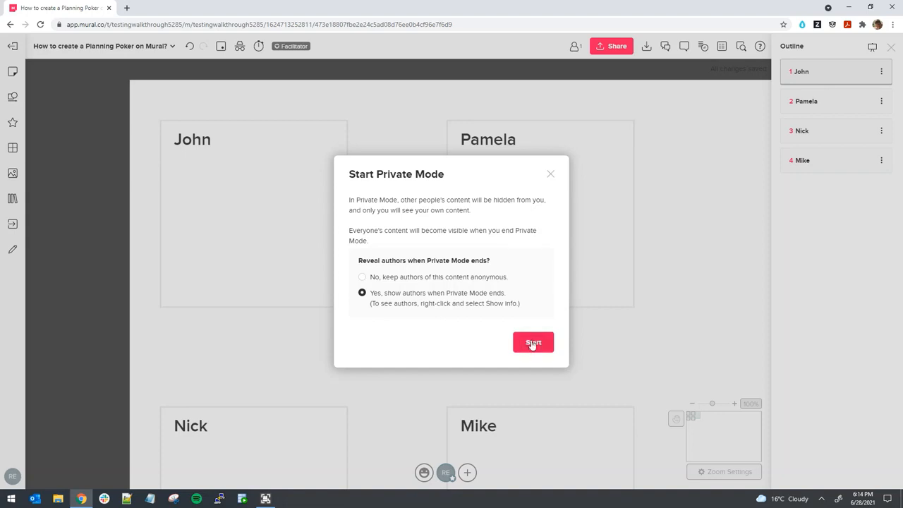
left_click(534, 343)
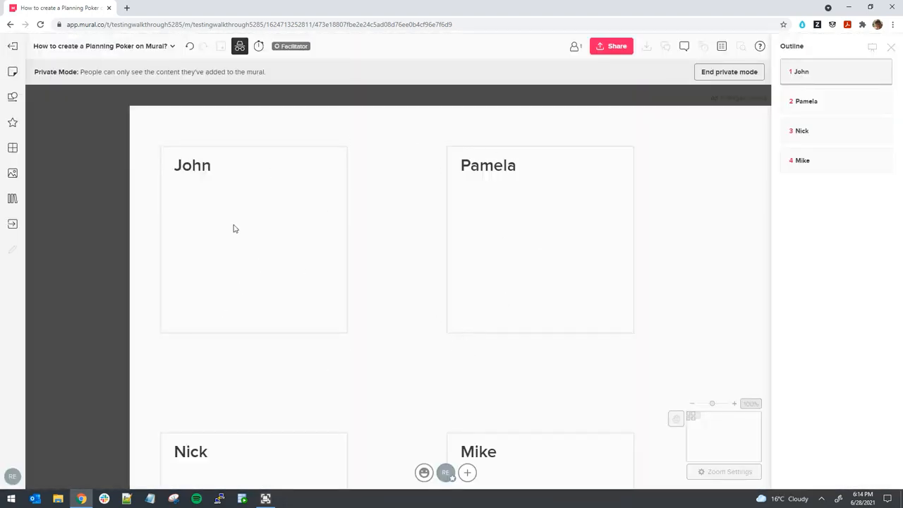
mouse_move(245, 233)
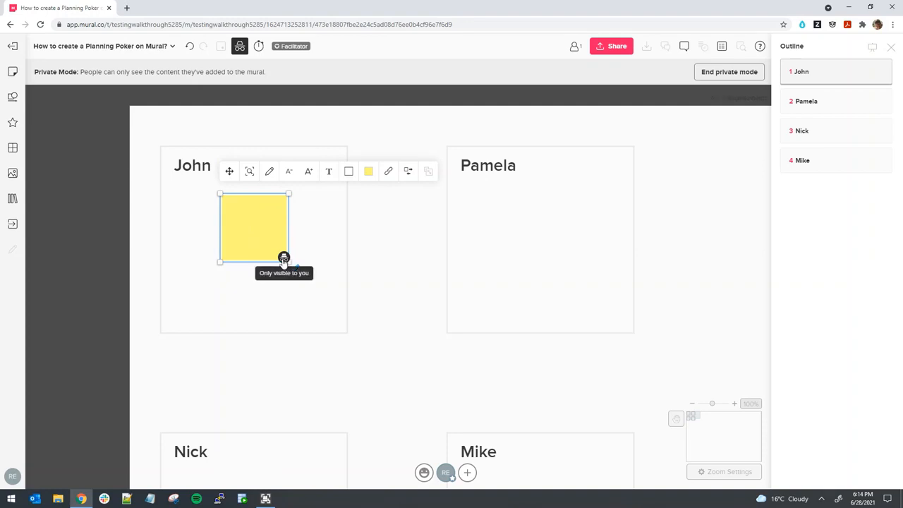
mouse_move(326, 274)
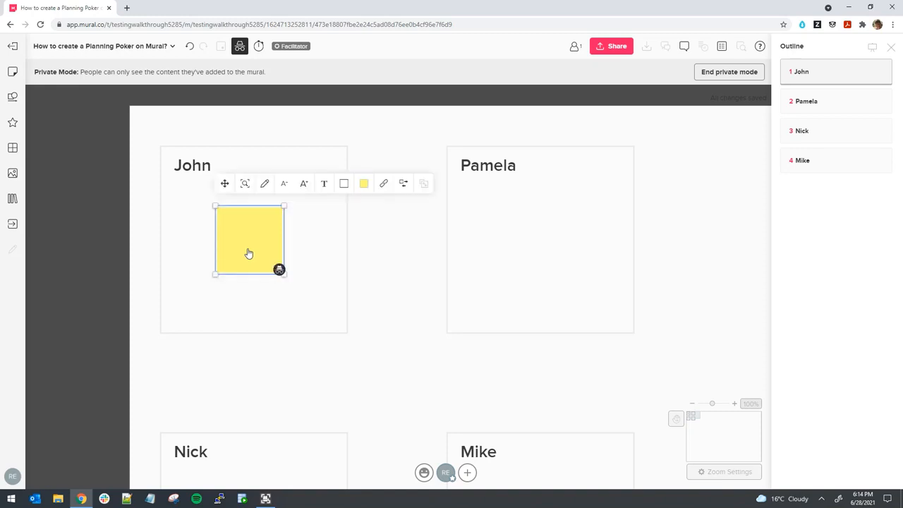
mouse_move(292, 266)
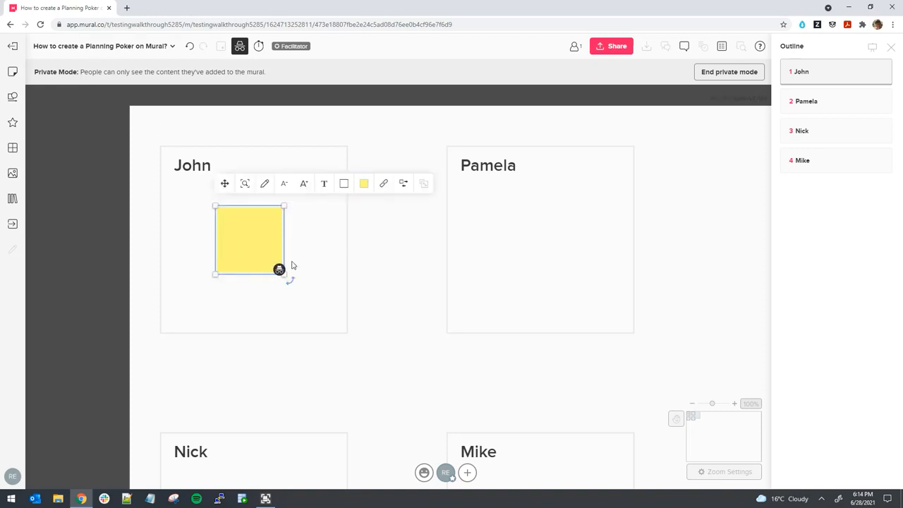
mouse_move(235, 225)
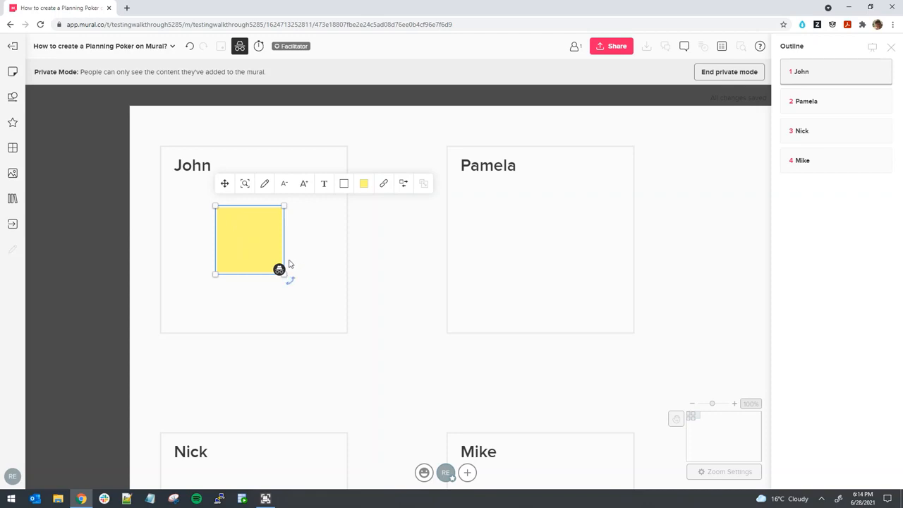
Step: Write the vote 5 on the sticky note in John's area and finish editing it
type("5")
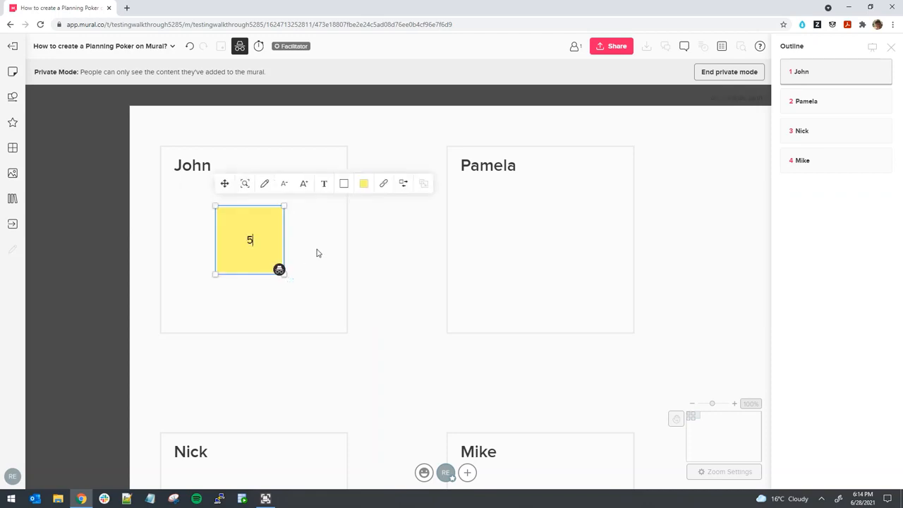
left_click(578, 279)
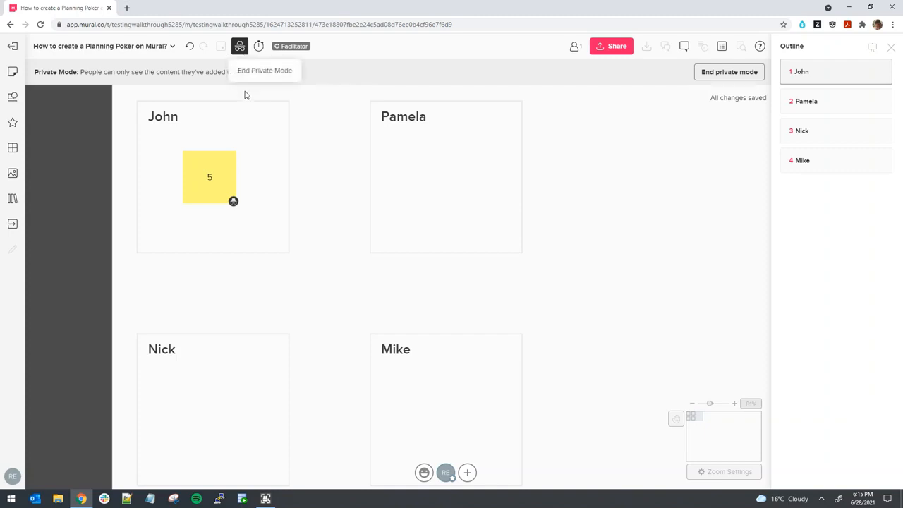
Step: End private mode and reveal the hidden 5 vote note to everyone
left_click(728, 70)
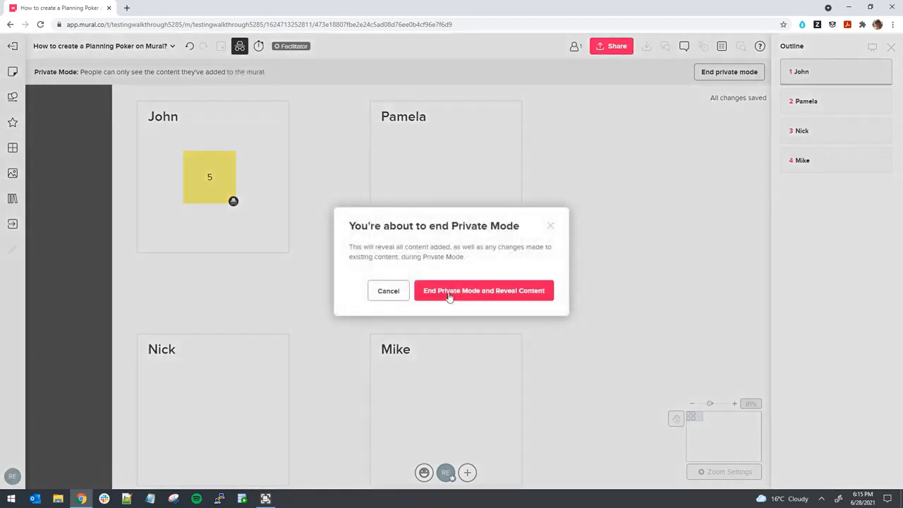
left_click(484, 291)
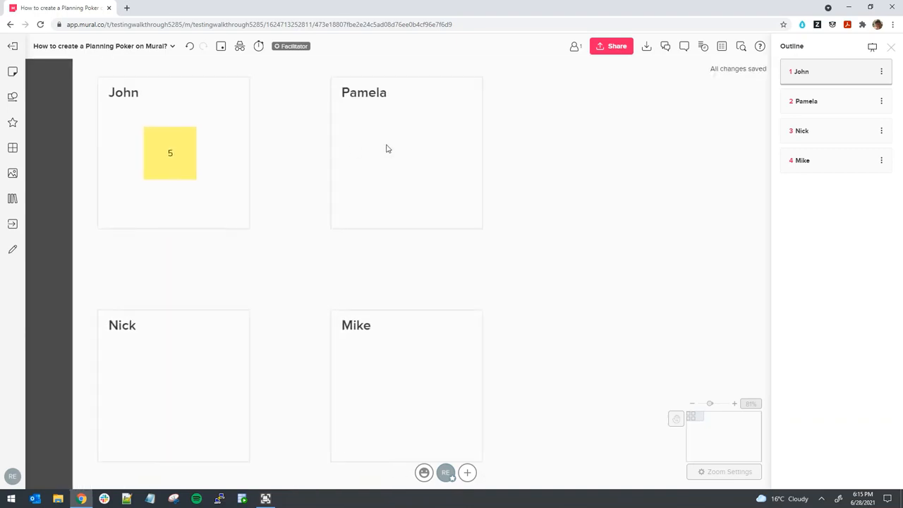
mouse_move(390, 146)
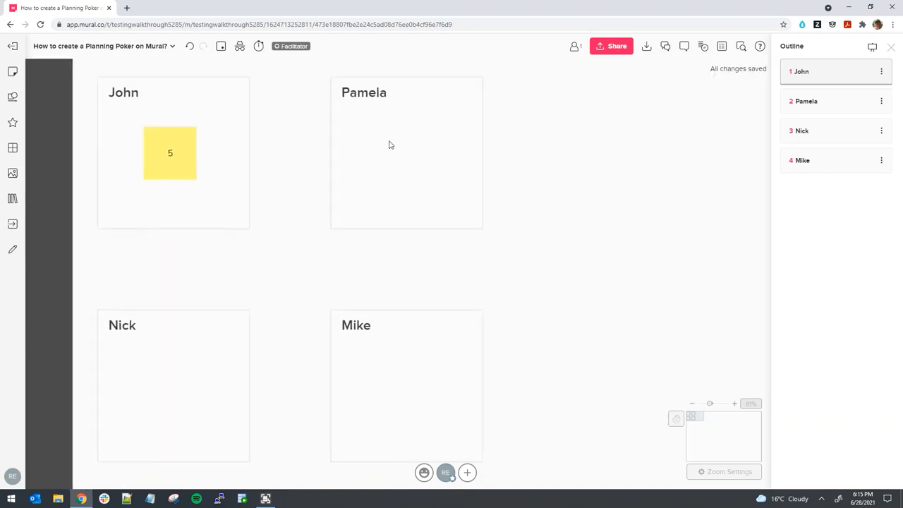
mouse_move(252, 177)
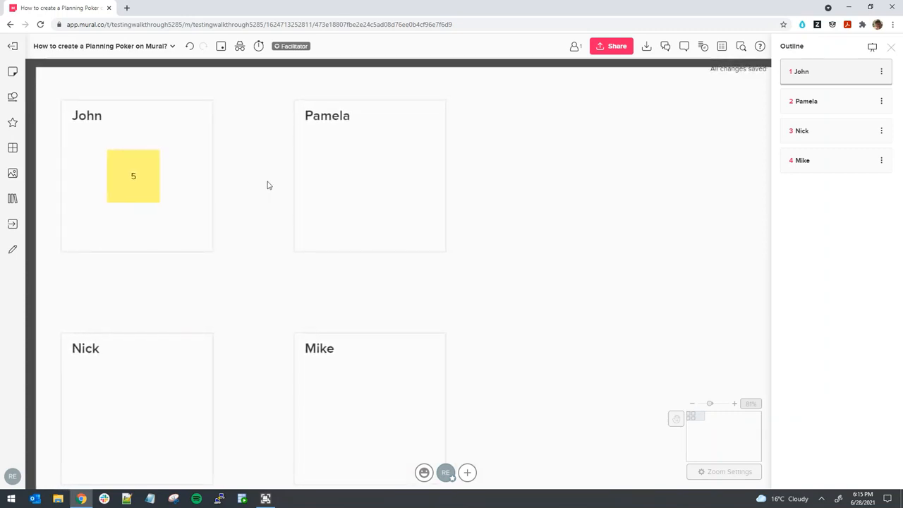
Step: Remove the 5 vote note so John's area is empty again
left_click(133, 175)
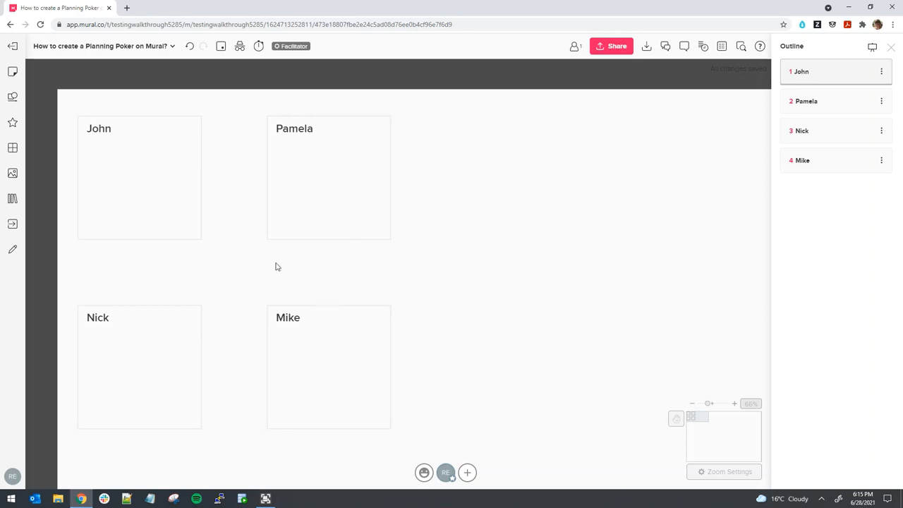
mouse_move(276, 260)
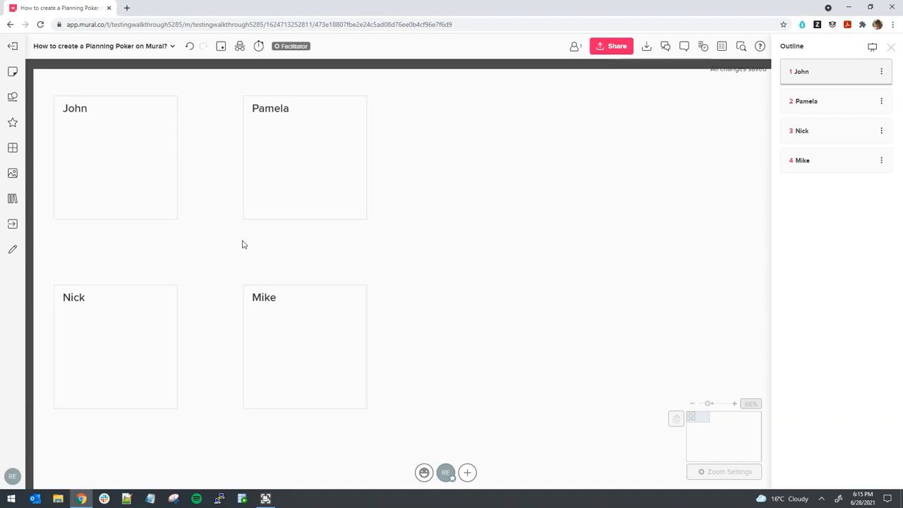
mouse_move(217, 183)
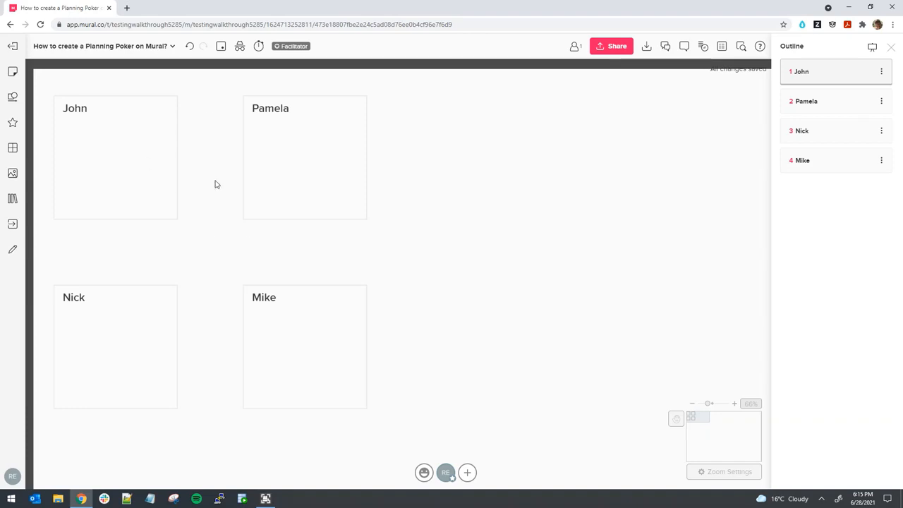